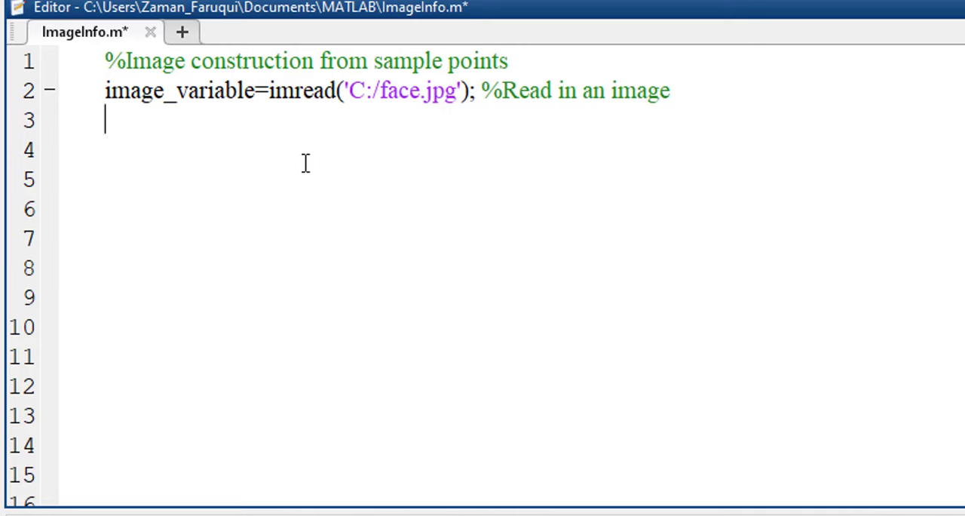
Step: Convert image_variable to grayscale with rgb2gray and cast it to double
type("image_variable = rgb2gray(image_variable);")
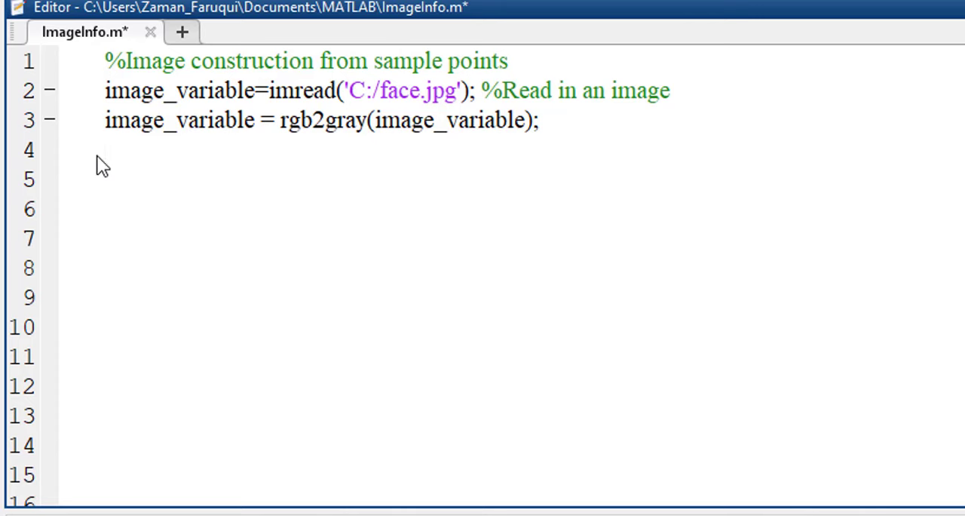
type("image_varibale = double(image_variable);")
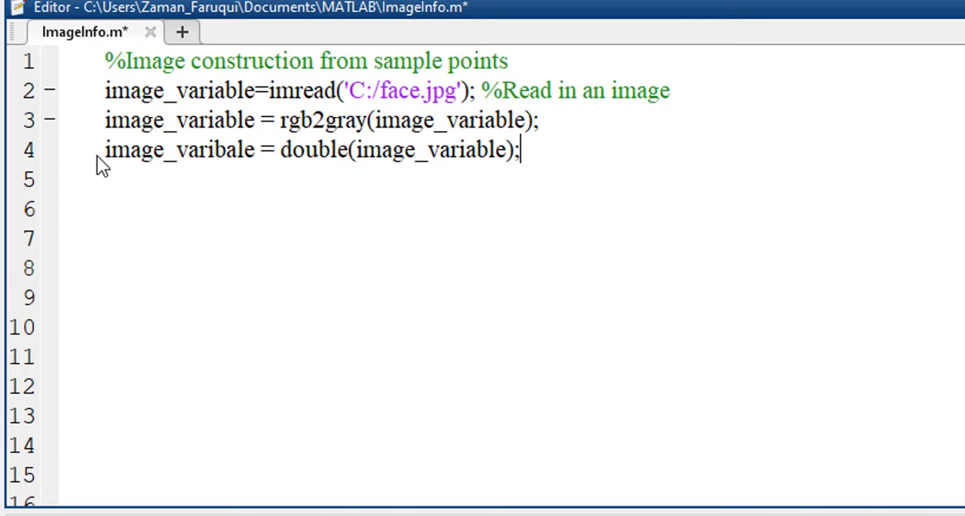
mouse_move(540, 220)
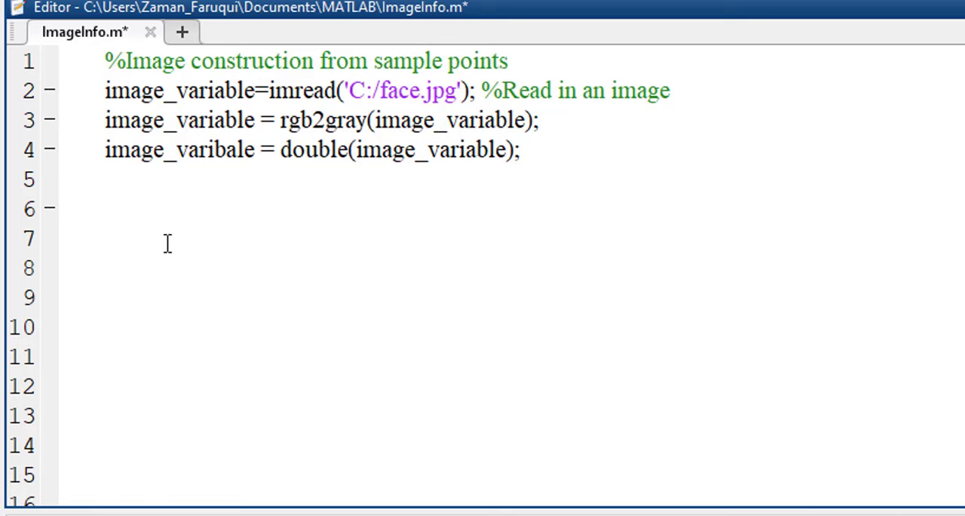
Step: Get rows/columns via size, build zero_image with zeros, and pick random_points as rand(rows.*columns,1)<0.20
type("[rows, columns] = size(image_variable); %Get image dimensions")
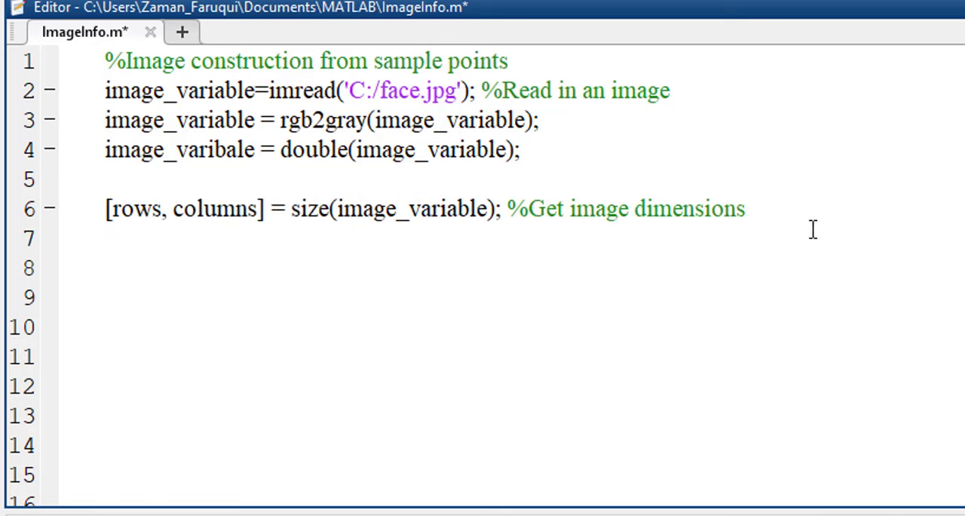
type("zero_image=zeros(size(image_variable)); %Construct zero image of equal size")
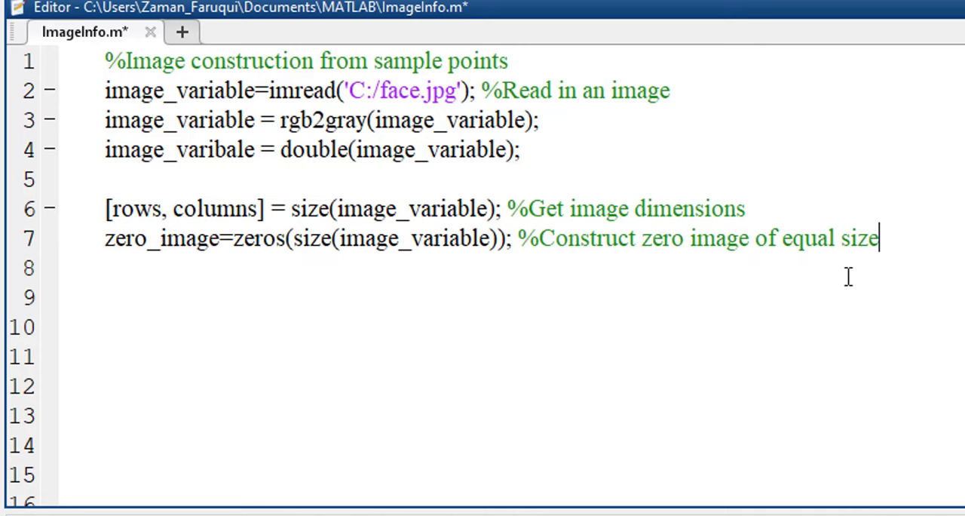
left_click(234, 298)
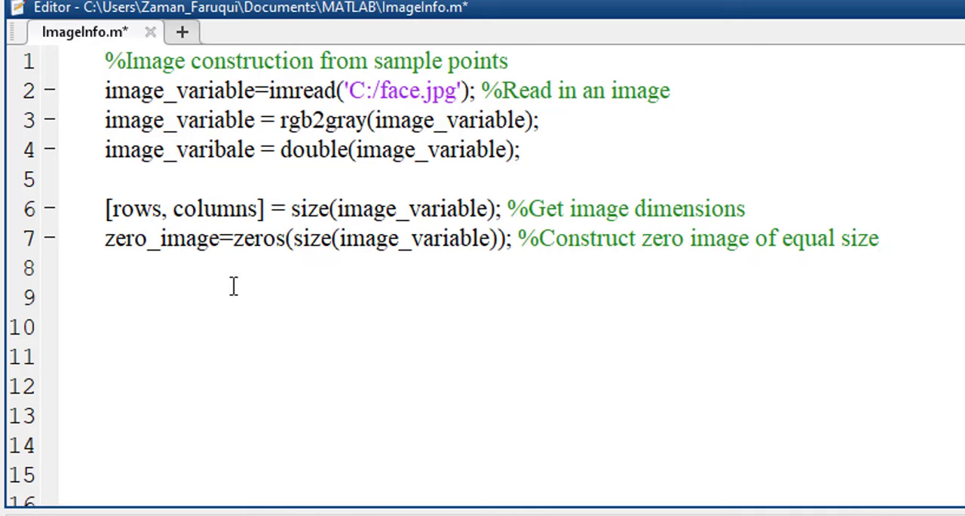
type("random_points=rand(rows.*columns,1)<0.20; %Random Sample")
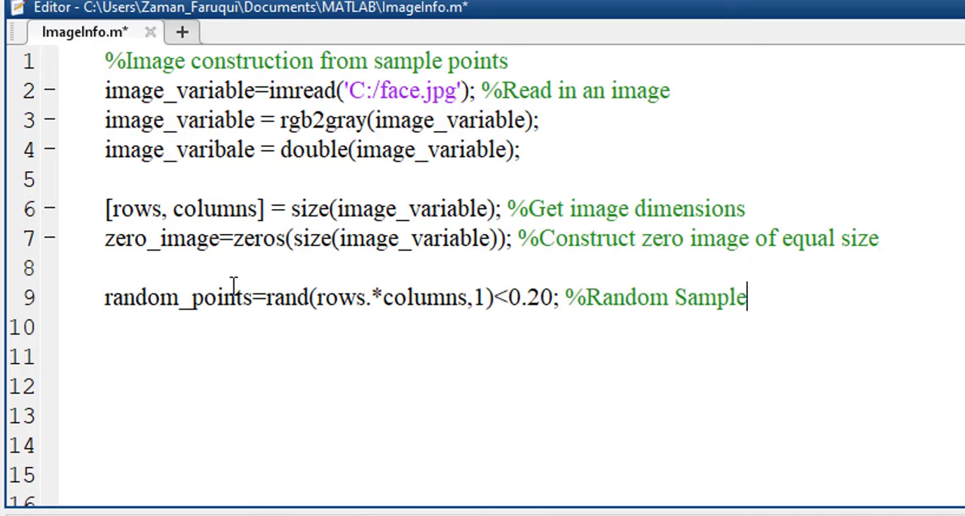
mouse_move(283, 272)
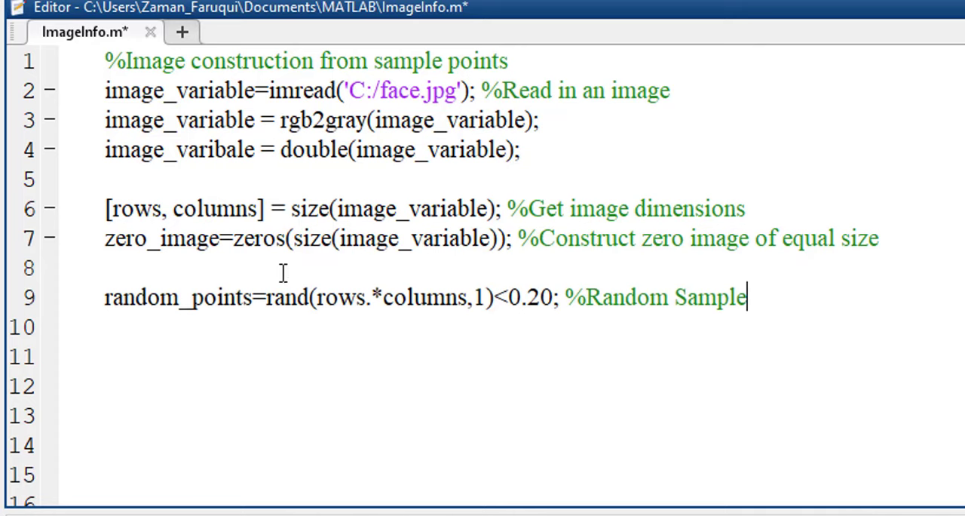
mouse_move(557, 294)
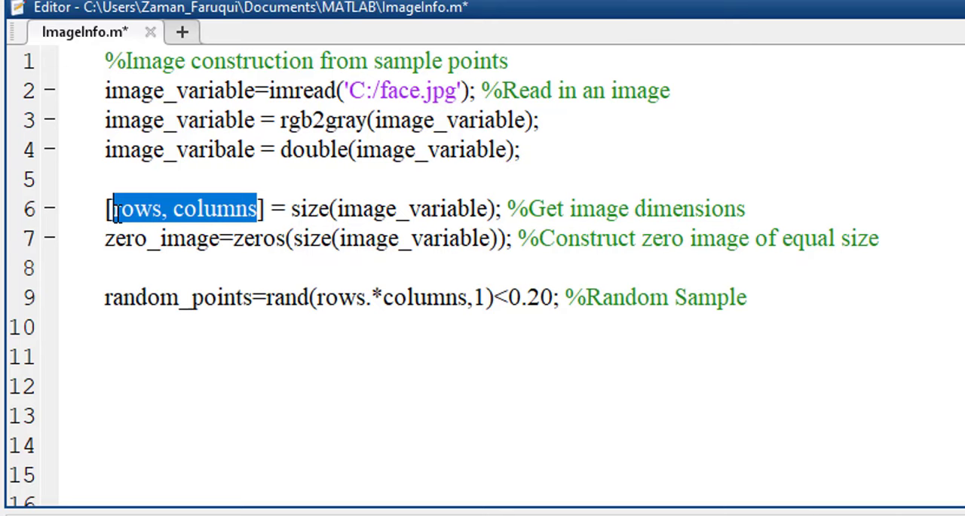
mouse_move(580, 219)
type("zero_image(random_points)=image_variable(random_points);")
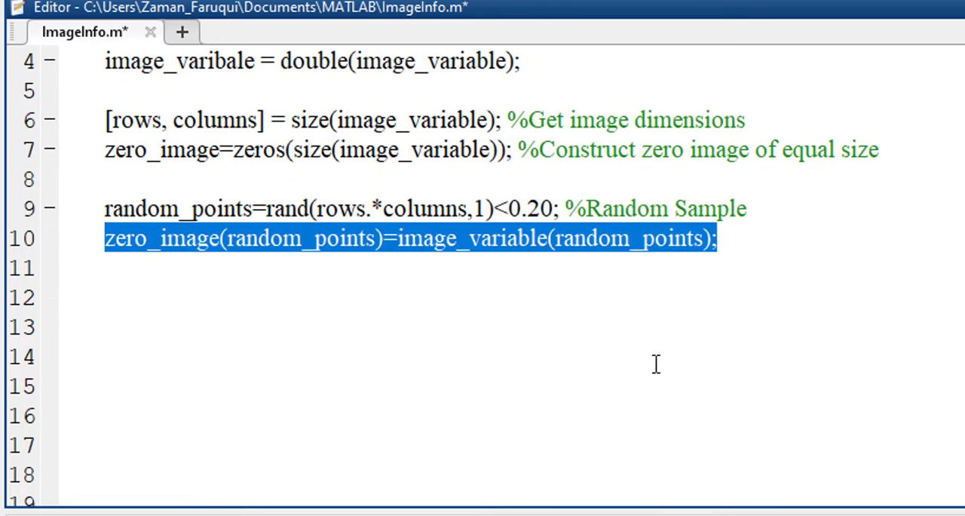
Step: Create a 10×10 Gaussian filter (sigma 2) with fspecial and convolve it with zero_image via conv2
scroll("up", 3)
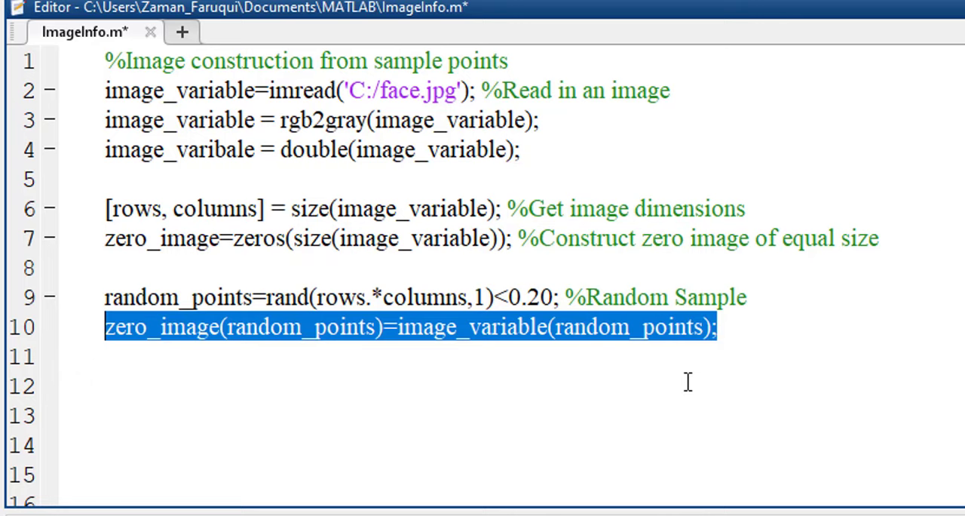
scroll("down", 3)
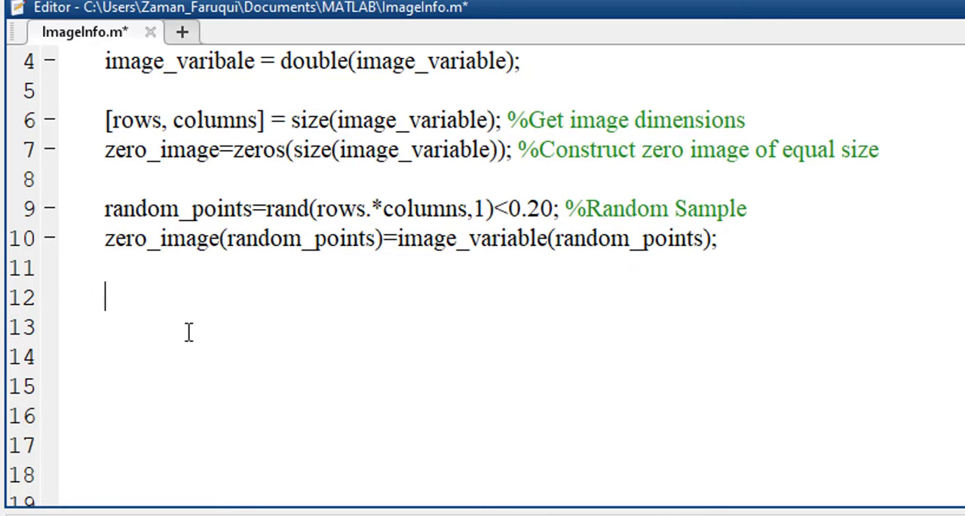
type("gaussian_filter=fspecial('gaussian',[10 10],2);")
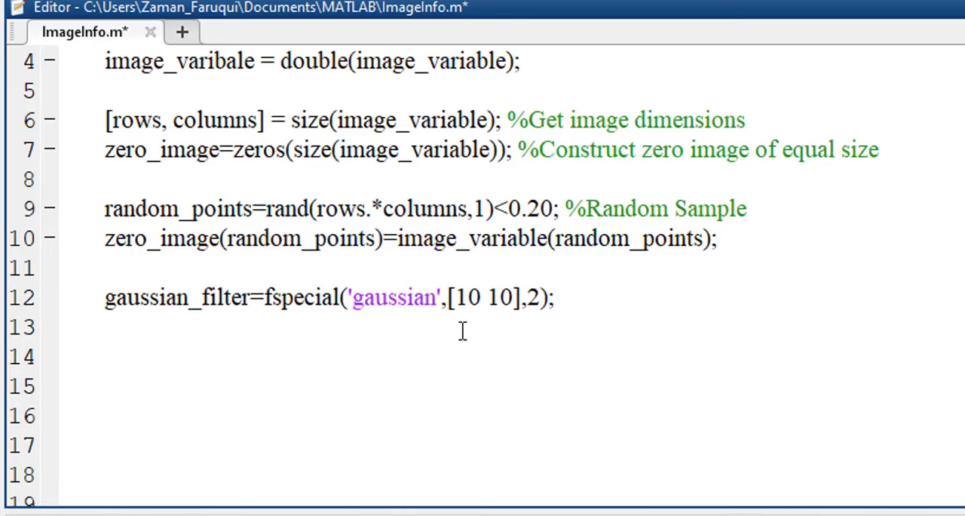
type("convolution=conv2(gaussian_filter,zero_image);")
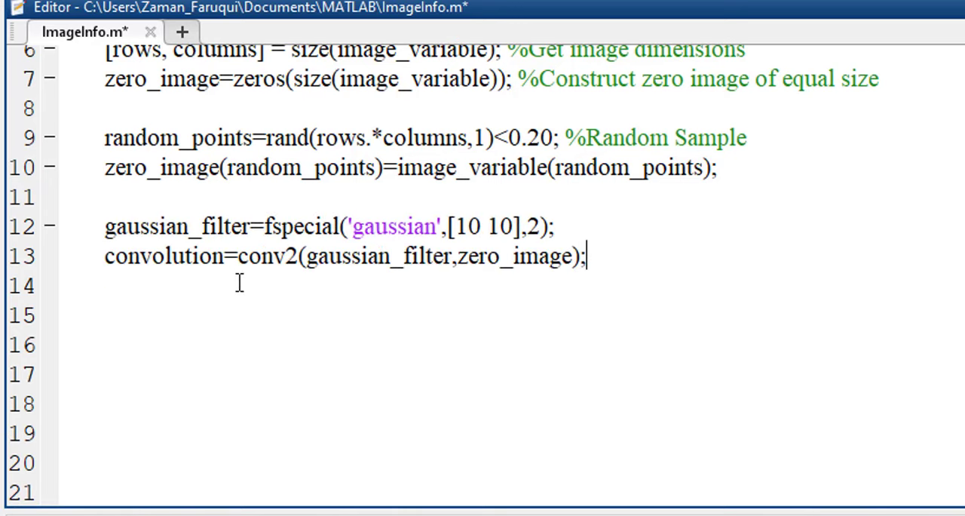
Step: Add subplot(2,2,1) showing image_variable with imagesc, gray colormap and title, then run ImageInfo.m
left_click(587, 257)
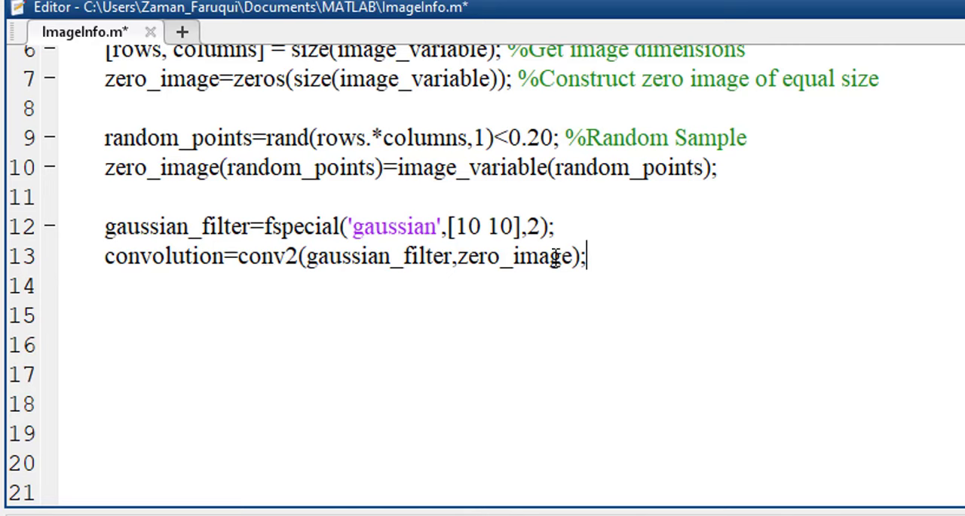
double_click(513, 256)
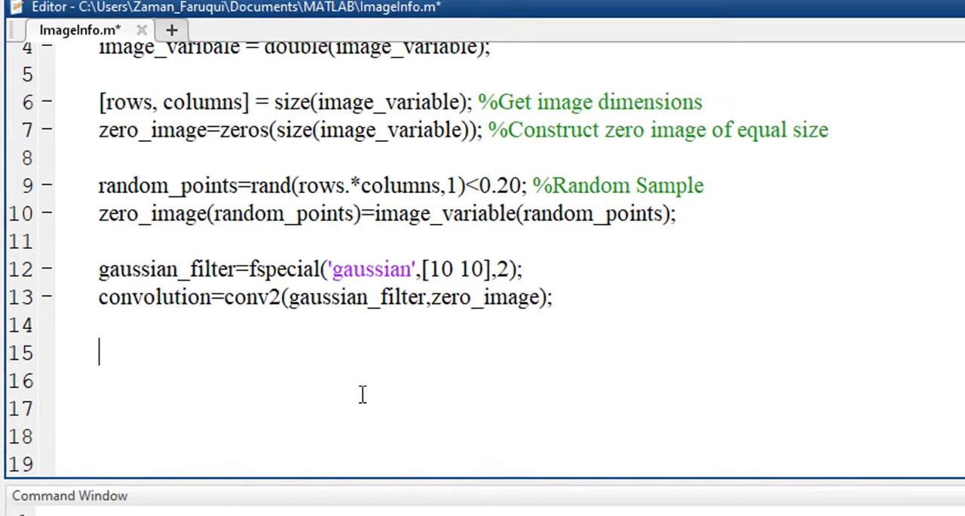
type("subplot(2,2,1), imagesc(image_variable); axis image; axis off; colormap(gray); title('Actual Image')")
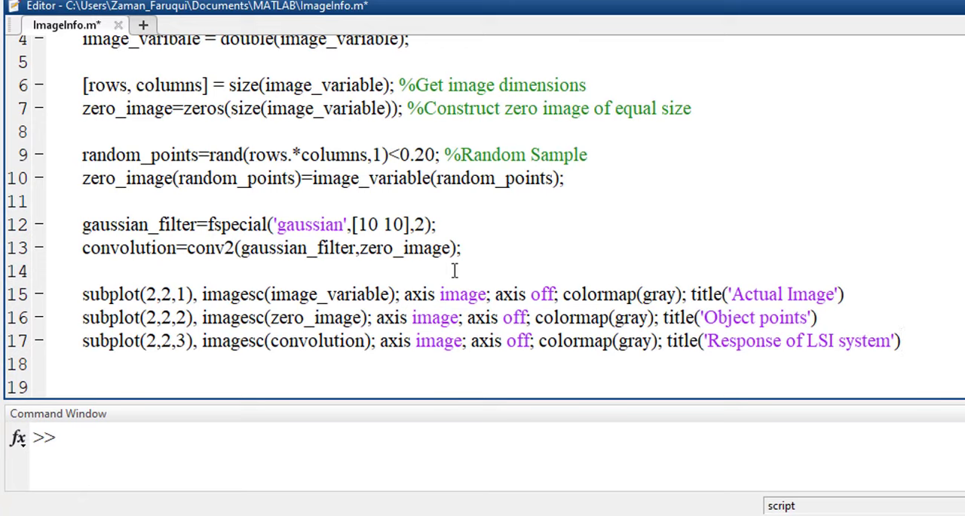
scroll("down", 3)
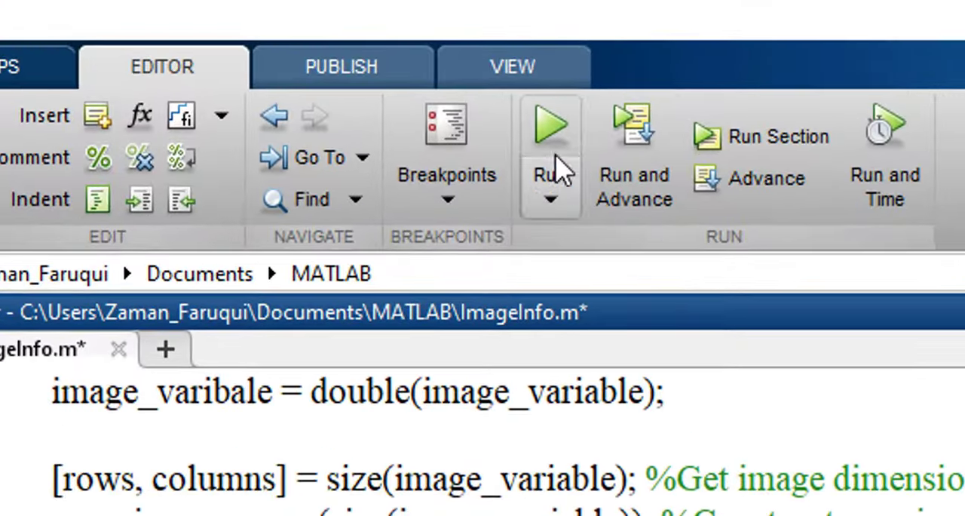
left_click(549, 120)
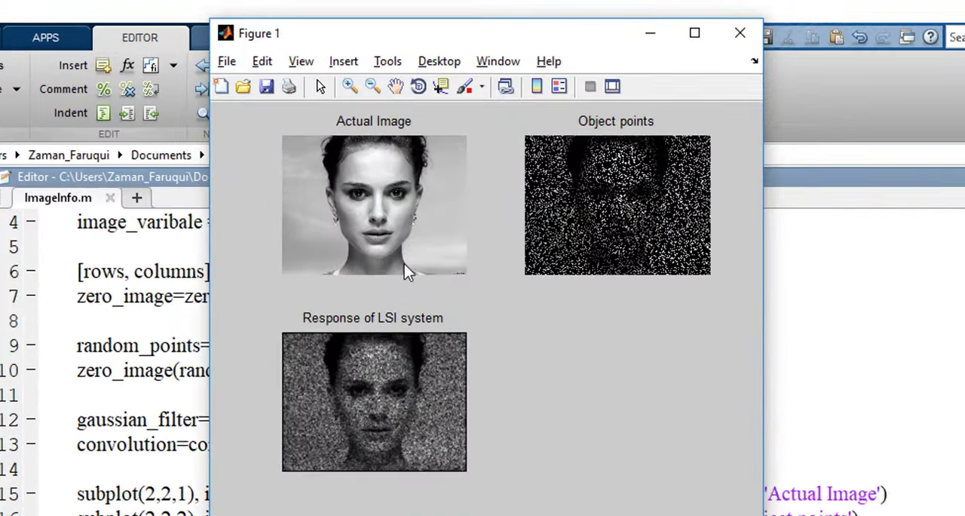
mouse_move(482, 229)
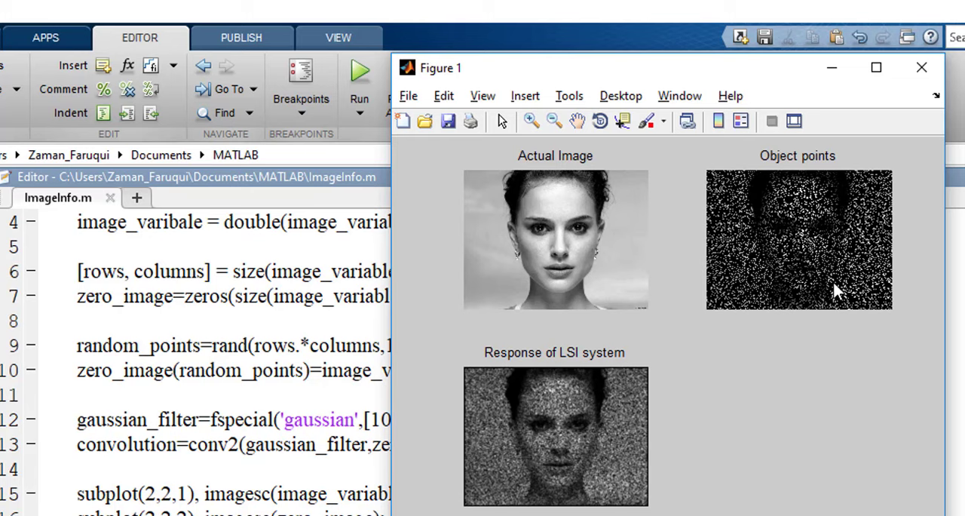
mouse_move(546, 375)
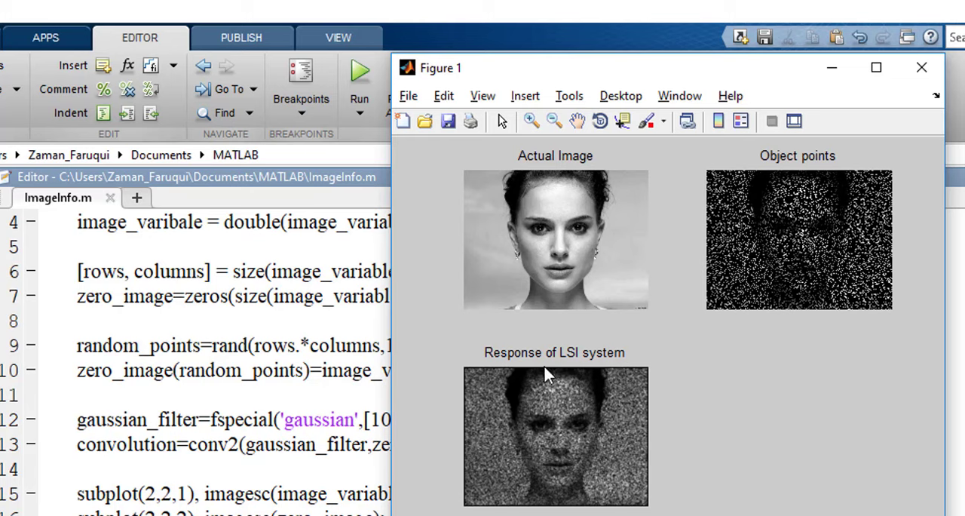
mouse_move(663, 401)
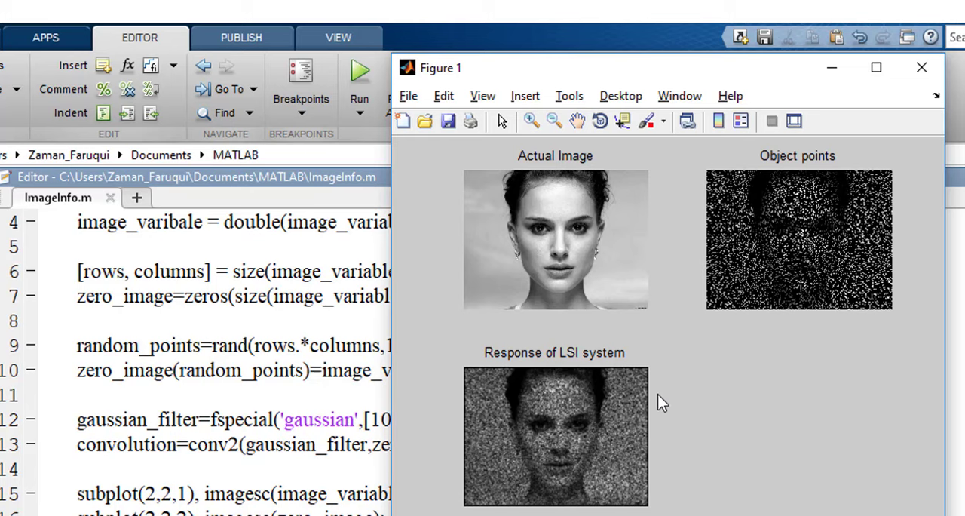
mouse_move(771, 333)
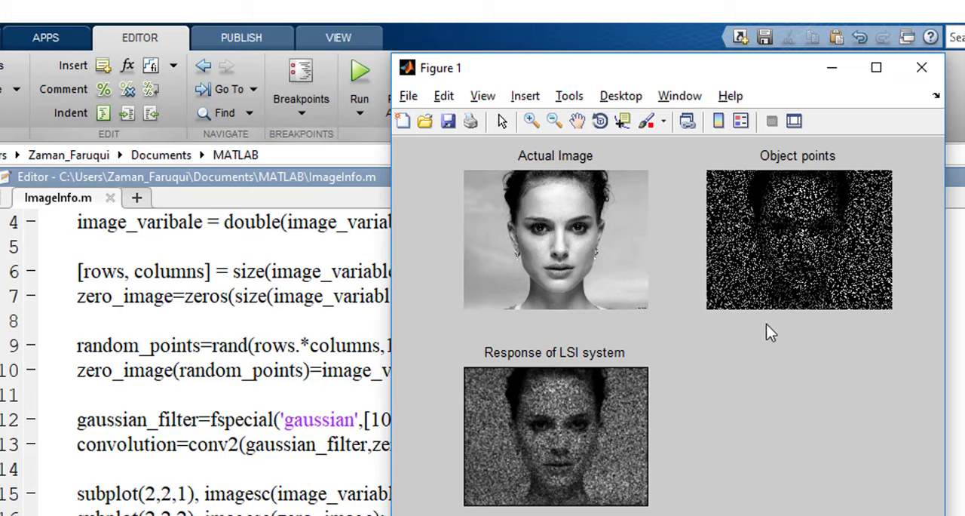
mouse_move(766, 292)
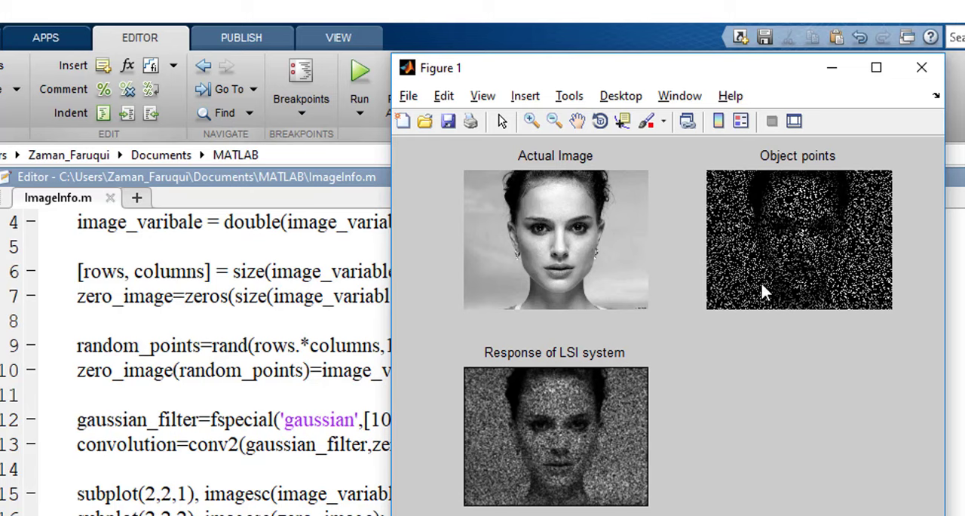
mouse_move(631, 426)
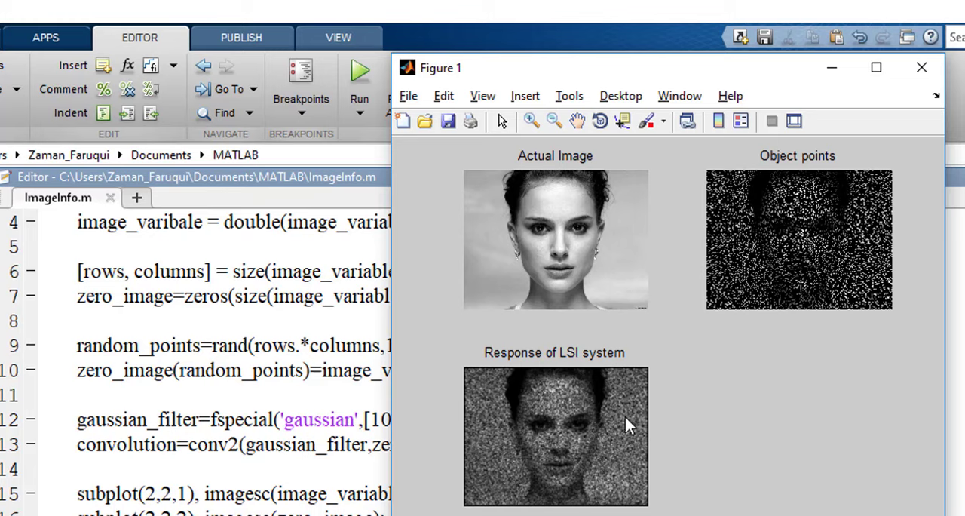